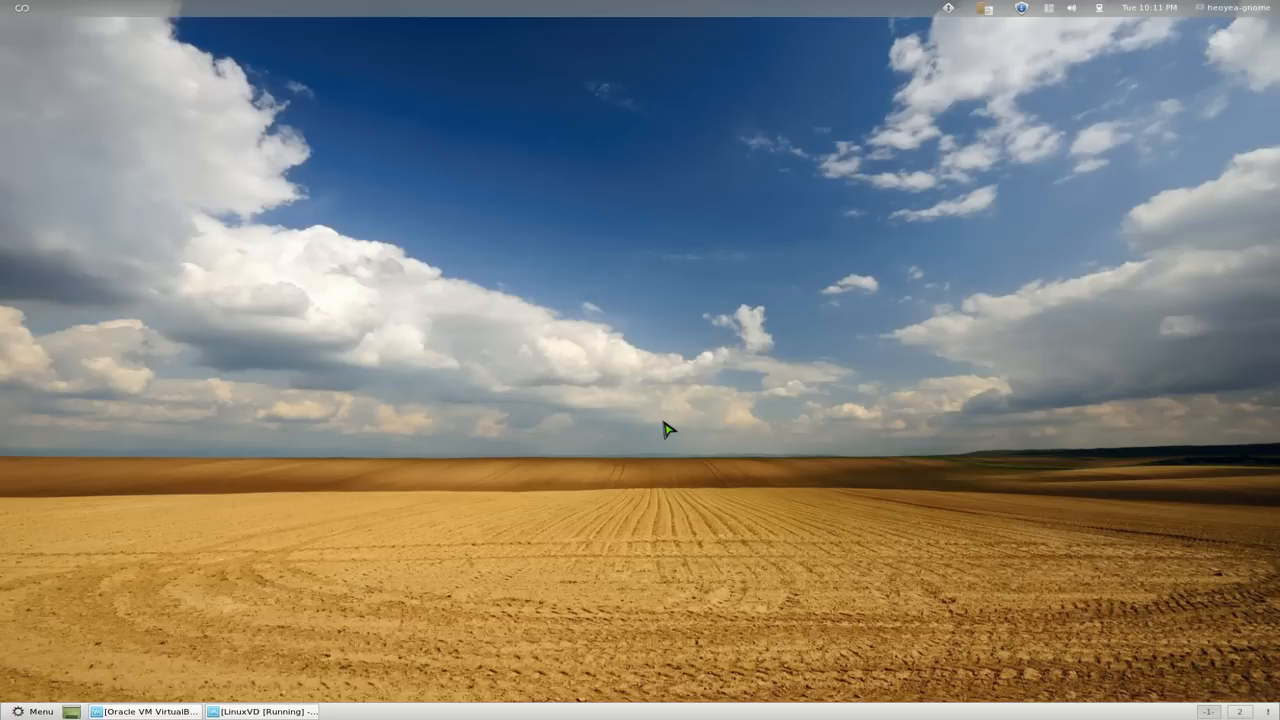
pyautogui.moveTo(660, 448)
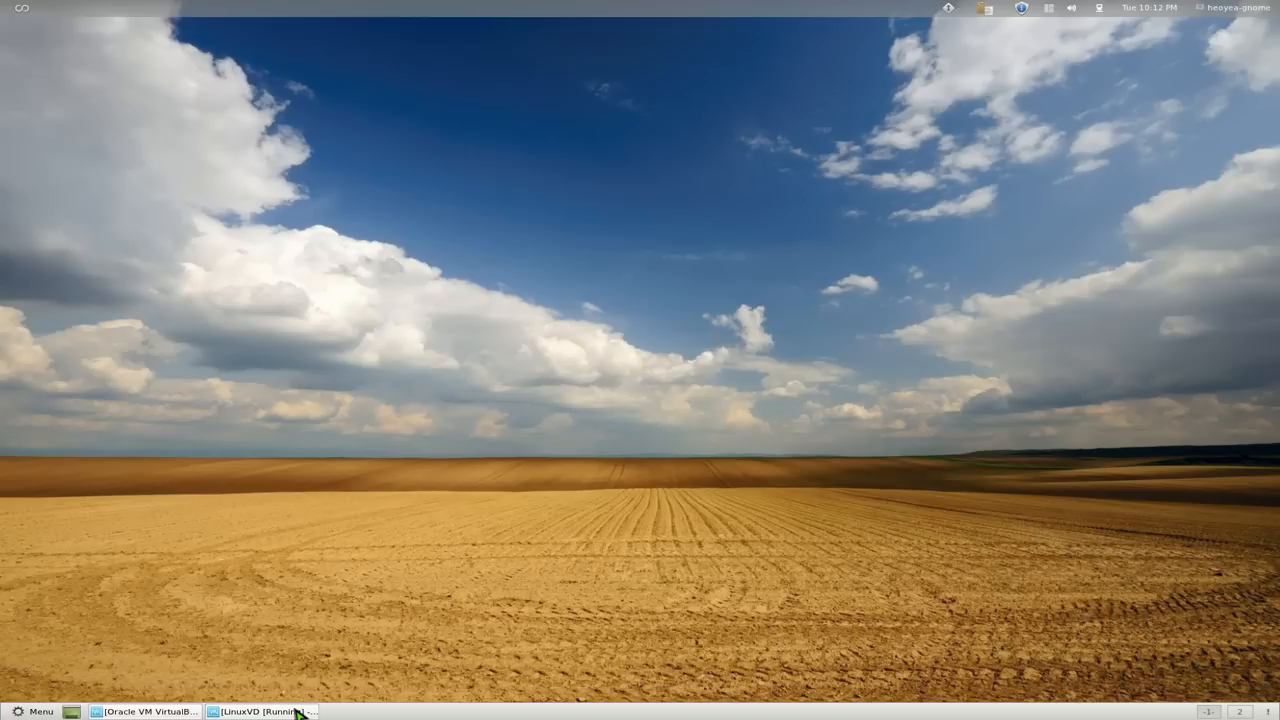
# Bring up the running LinuxVD virtual machine window from the taskbar
pyautogui.click(260, 708)
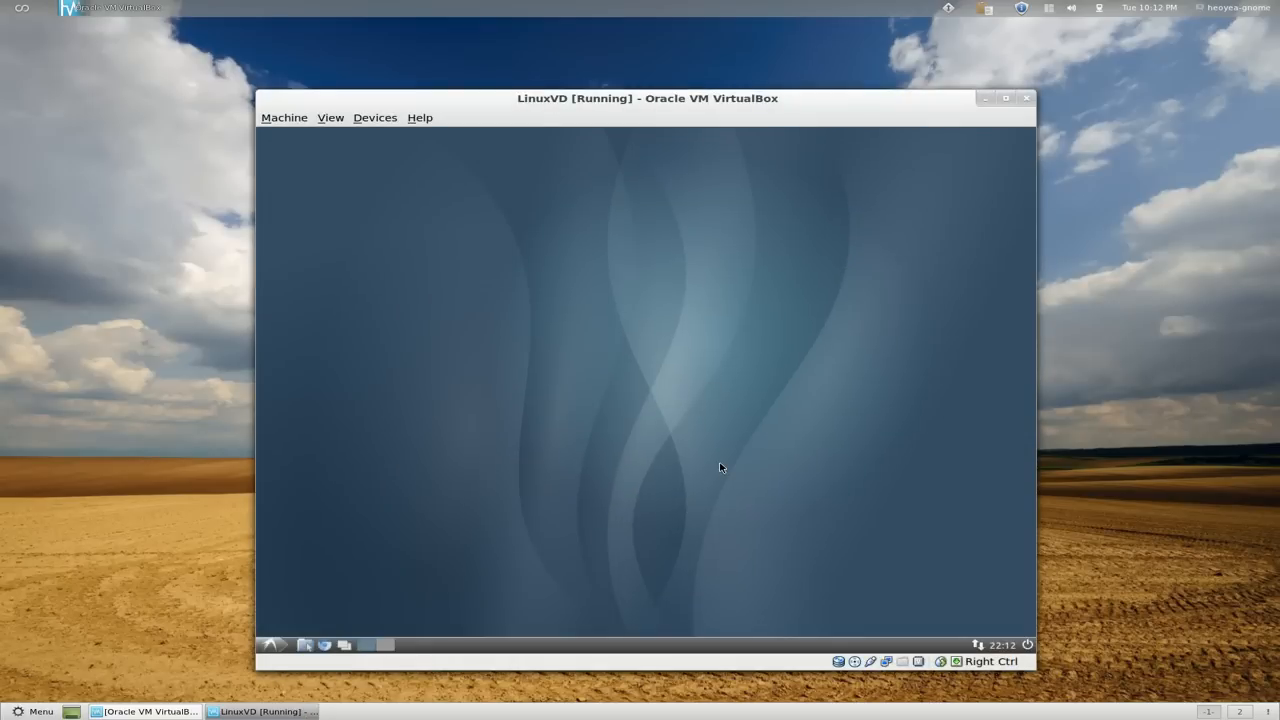
pyautogui.moveTo(526, 232)
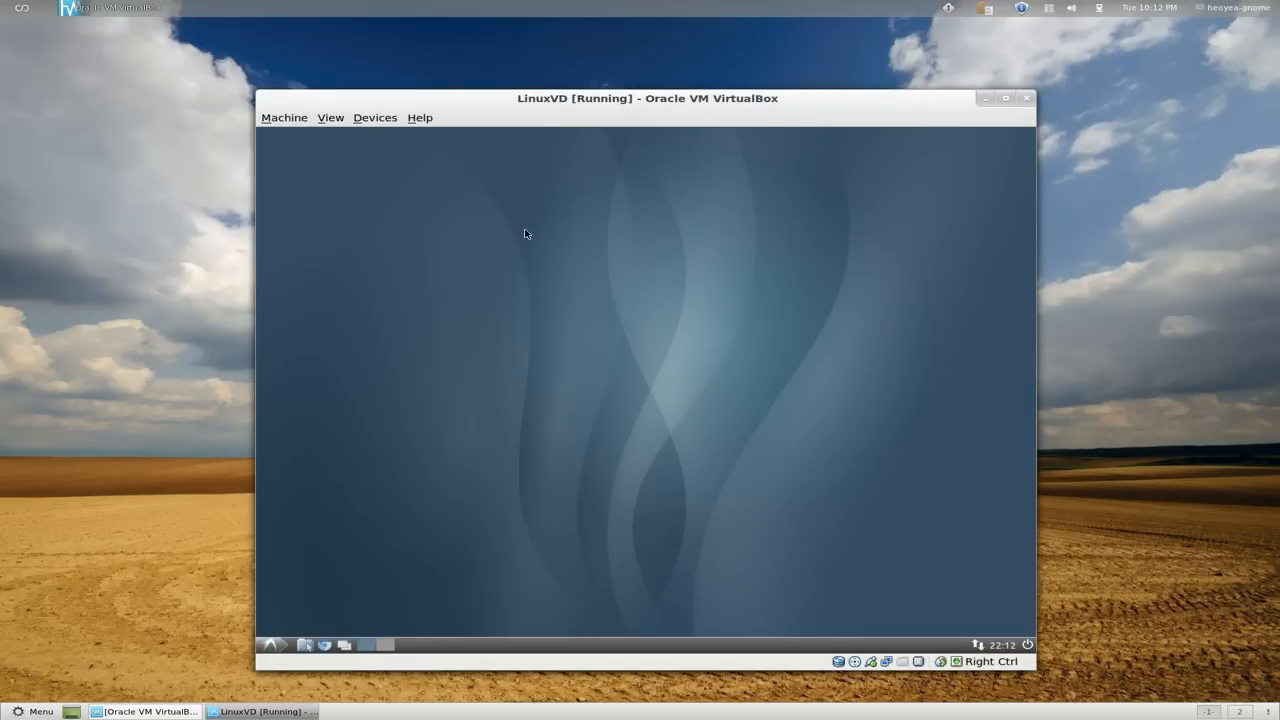
pyautogui.moveTo(612, 420)
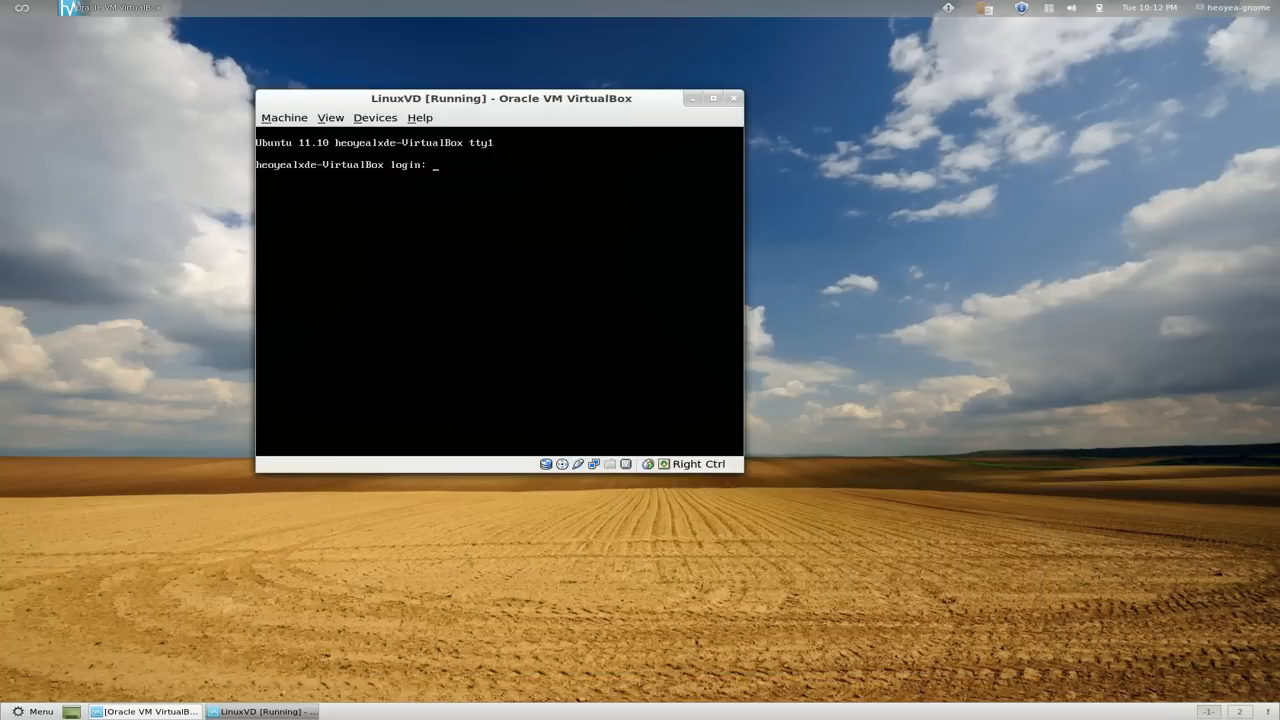
pyautogui.moveTo(424, 84)
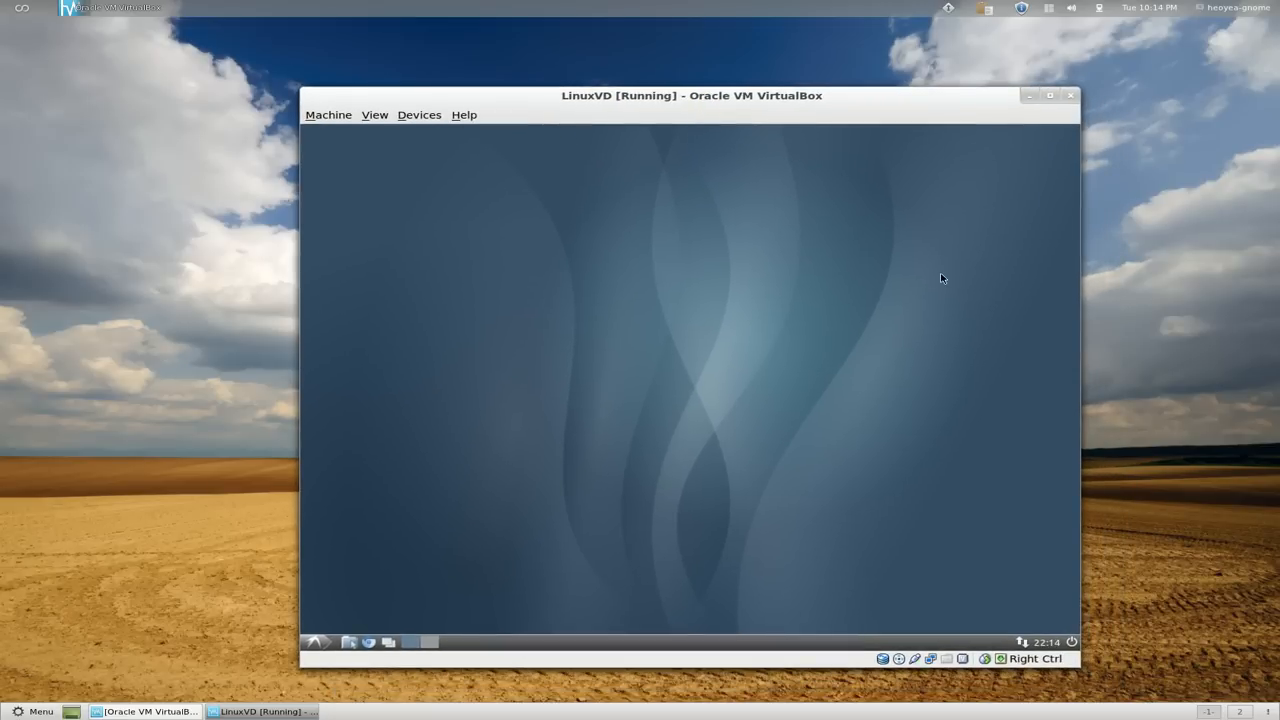
pyautogui.moveTo(1056, 272)
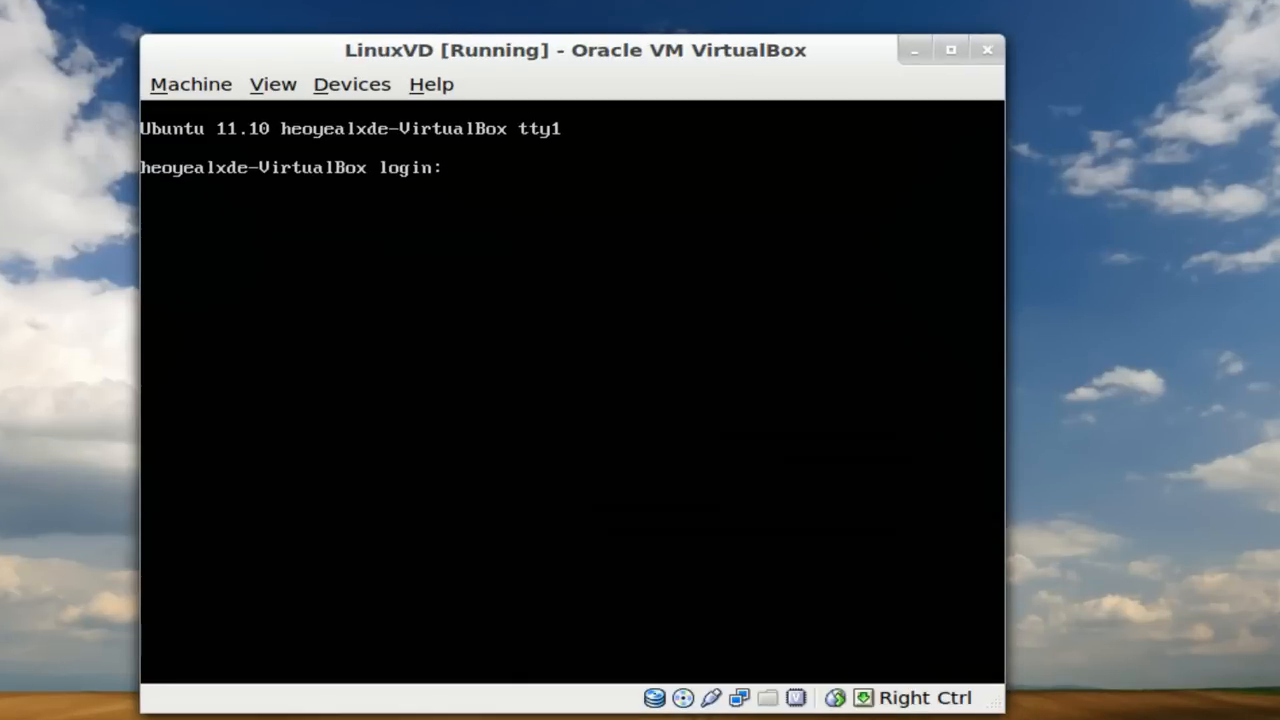
# Log in on tty1 as heoyea-lxde and list the home folder with ls
pyautogui.write('heoyea')
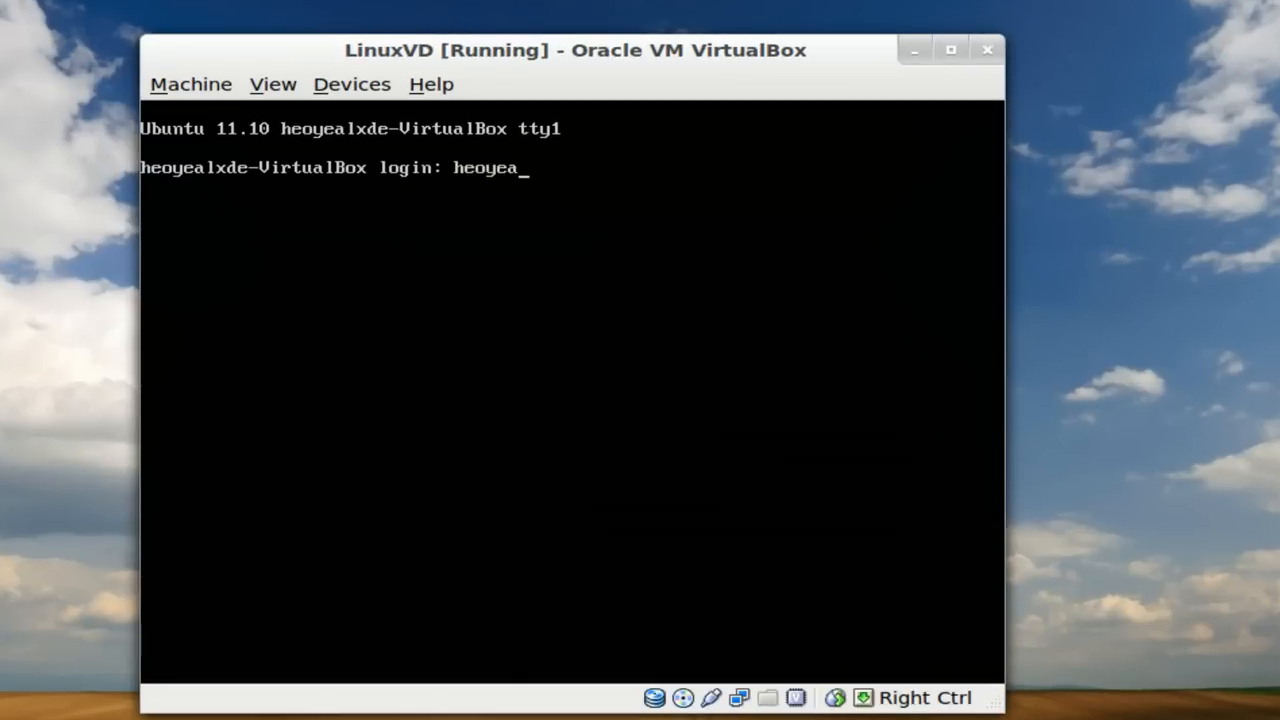
pyautogui.write('-lxde')
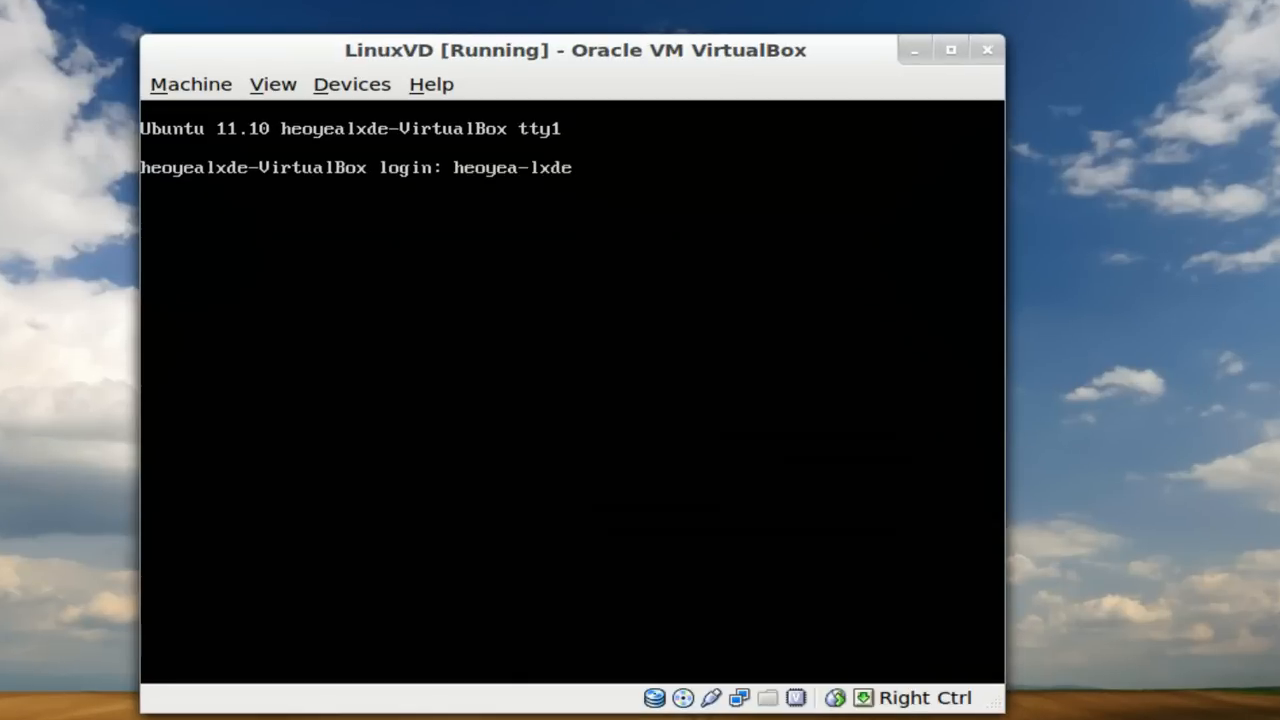
pyautogui.press('Return')
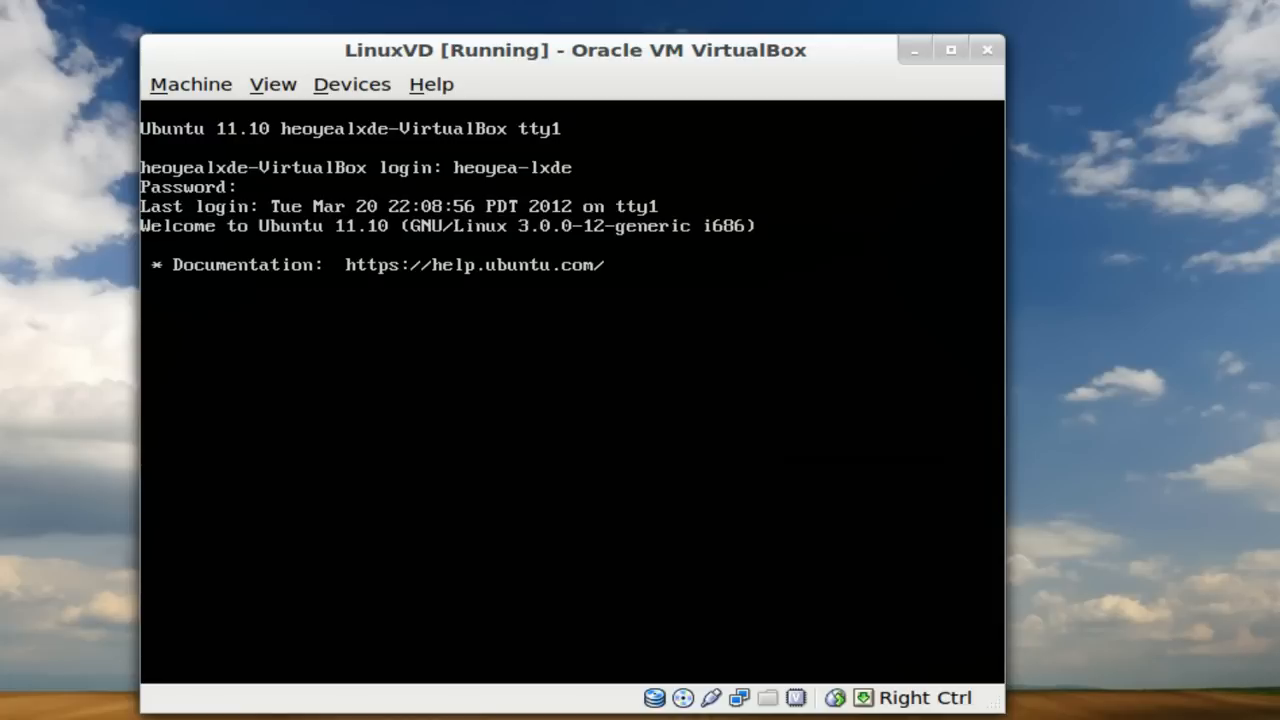
pyautogui.press('Return')
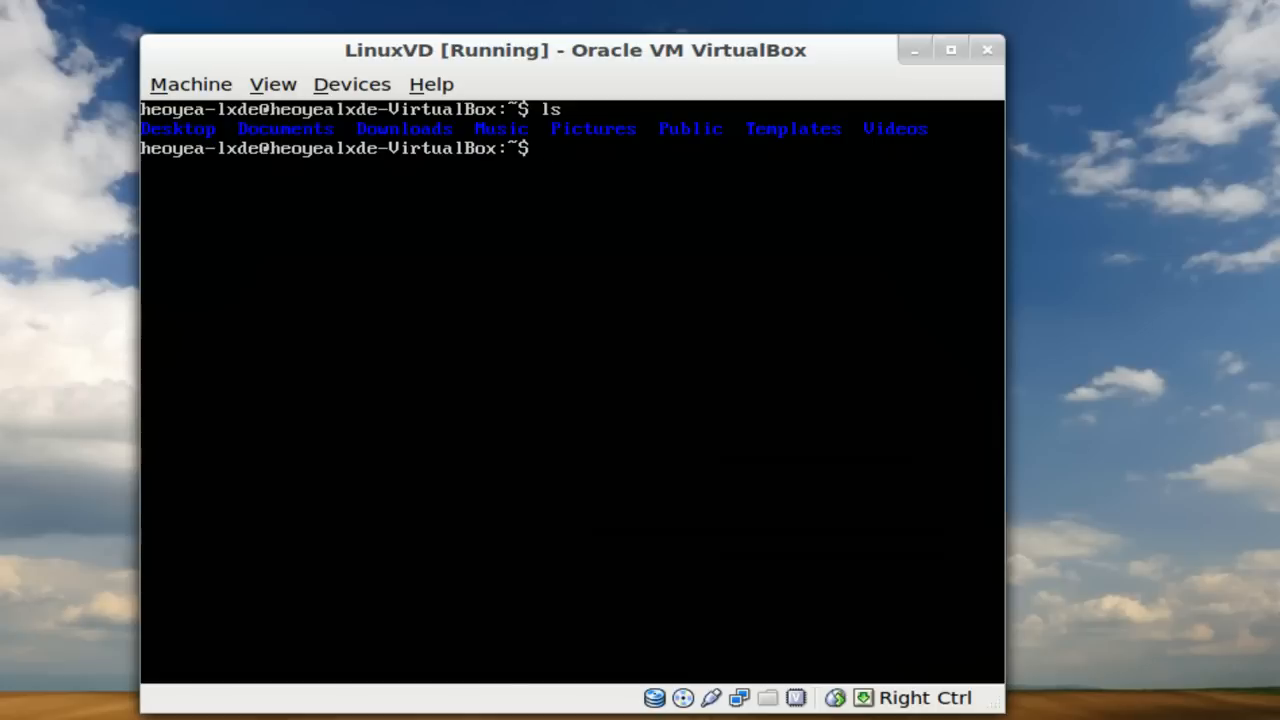
# Run htop at the shell prompt to show processes with CPU and memory usage
pyautogui.write('hto')
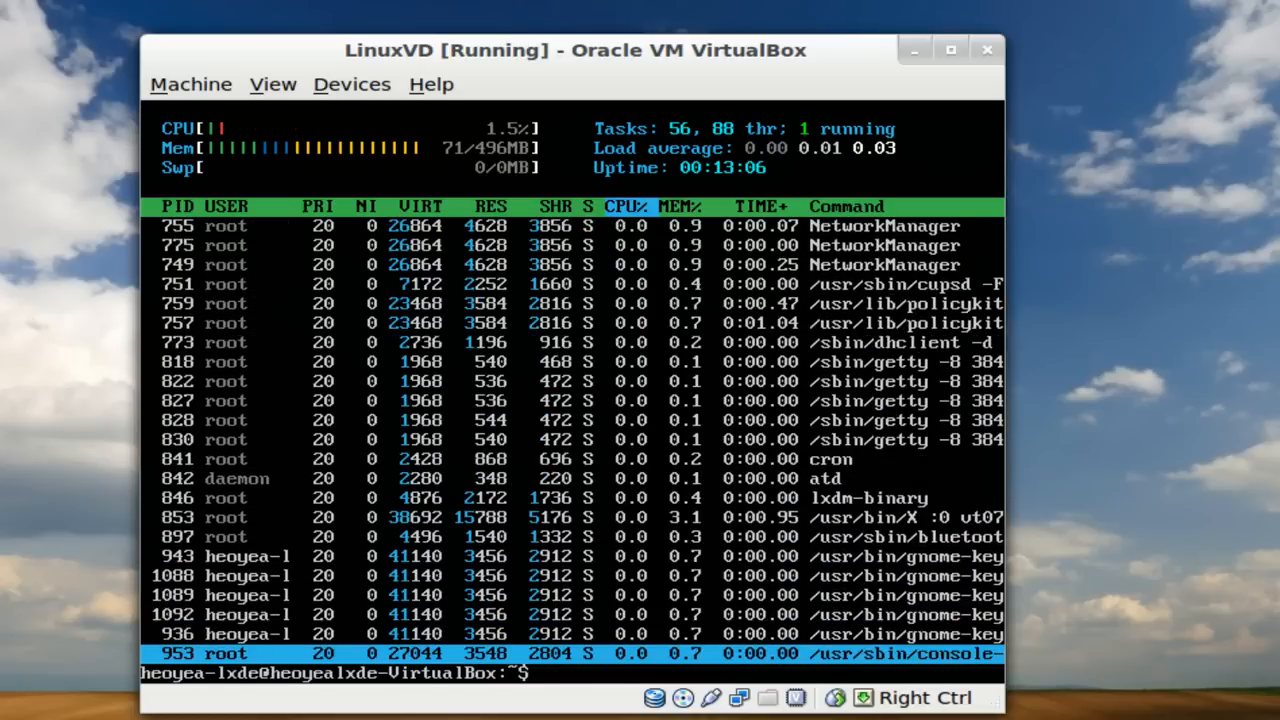
# Quit htop with q to return to the bash prompt
pyautogui.press('q')
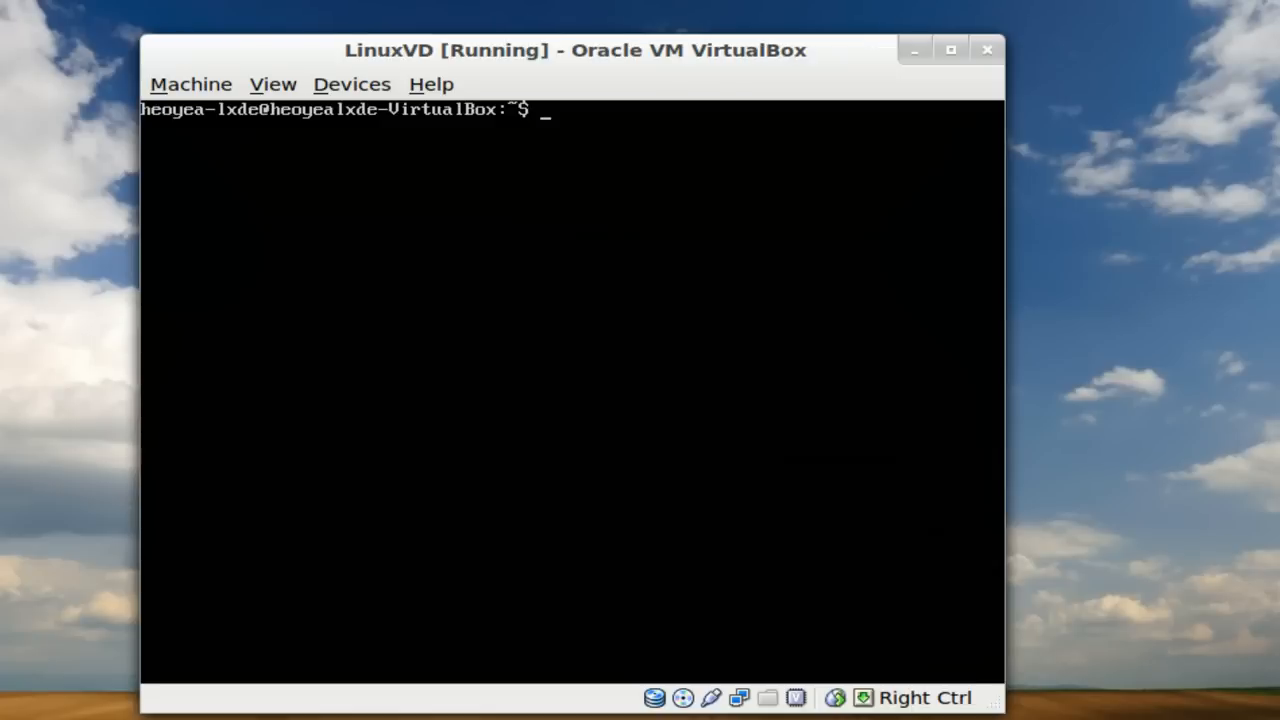
# Enter startx -- :1 & at the console, correcting the display number from 0 to 1
pyautogui.write('start')
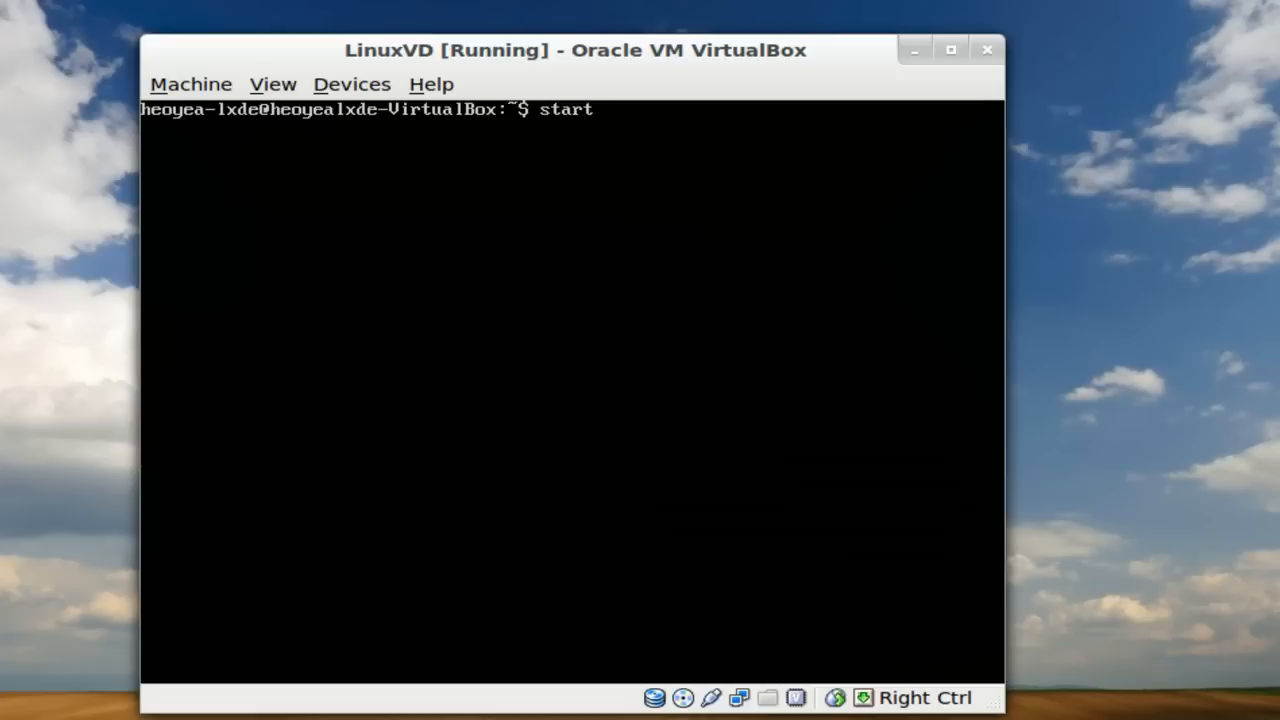
pyautogui.write('x --')
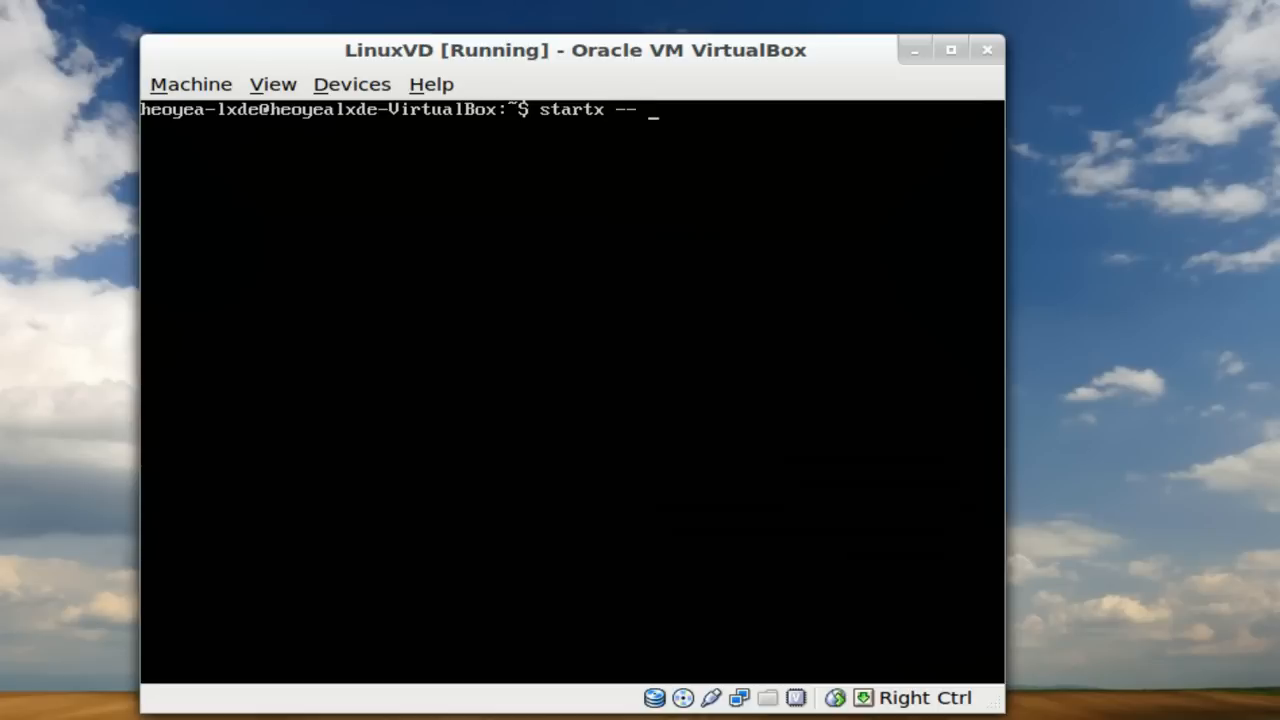
pyautogui.write(':')
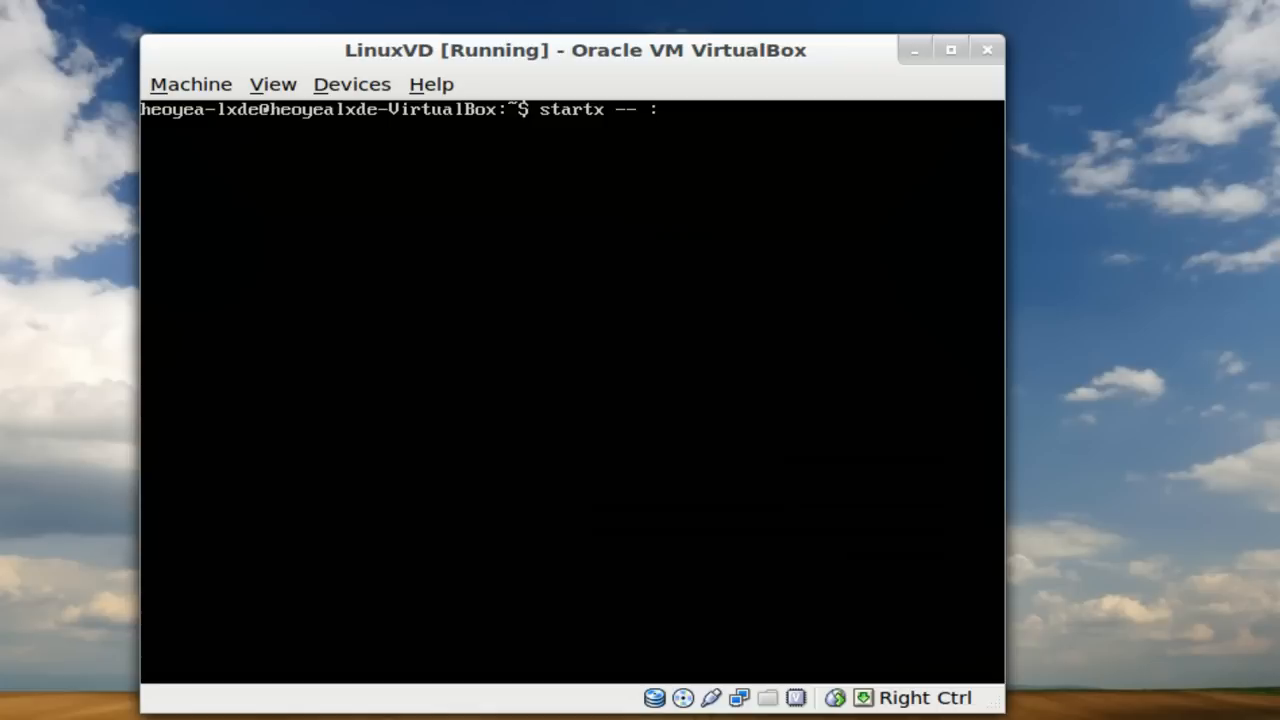
pyautogui.press('space')
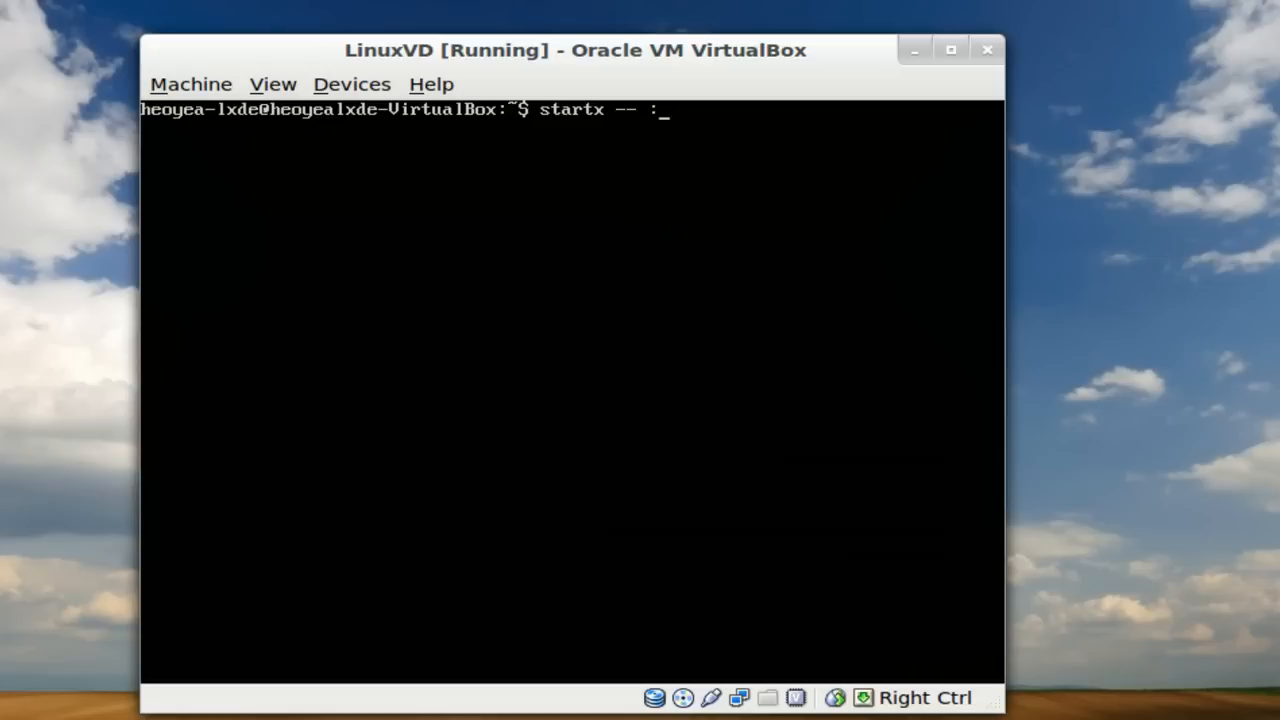
pyautogui.write('0')
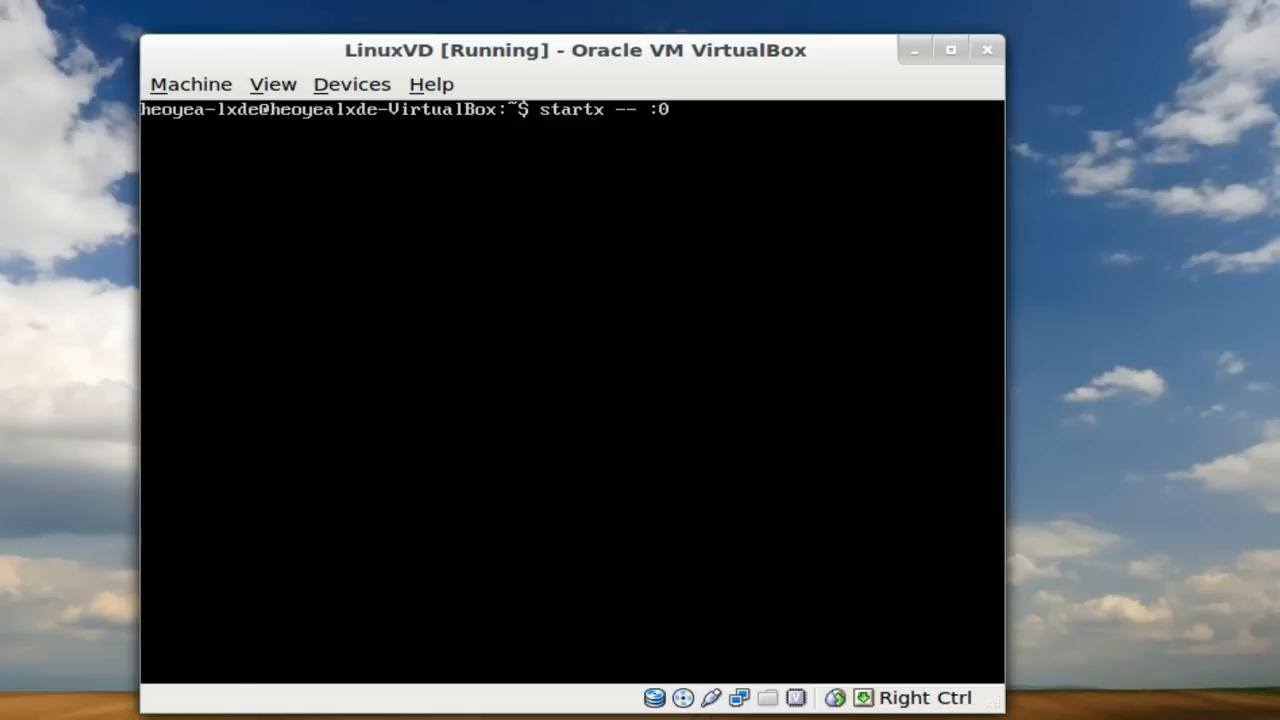
pyautogui.press('BackSpace')
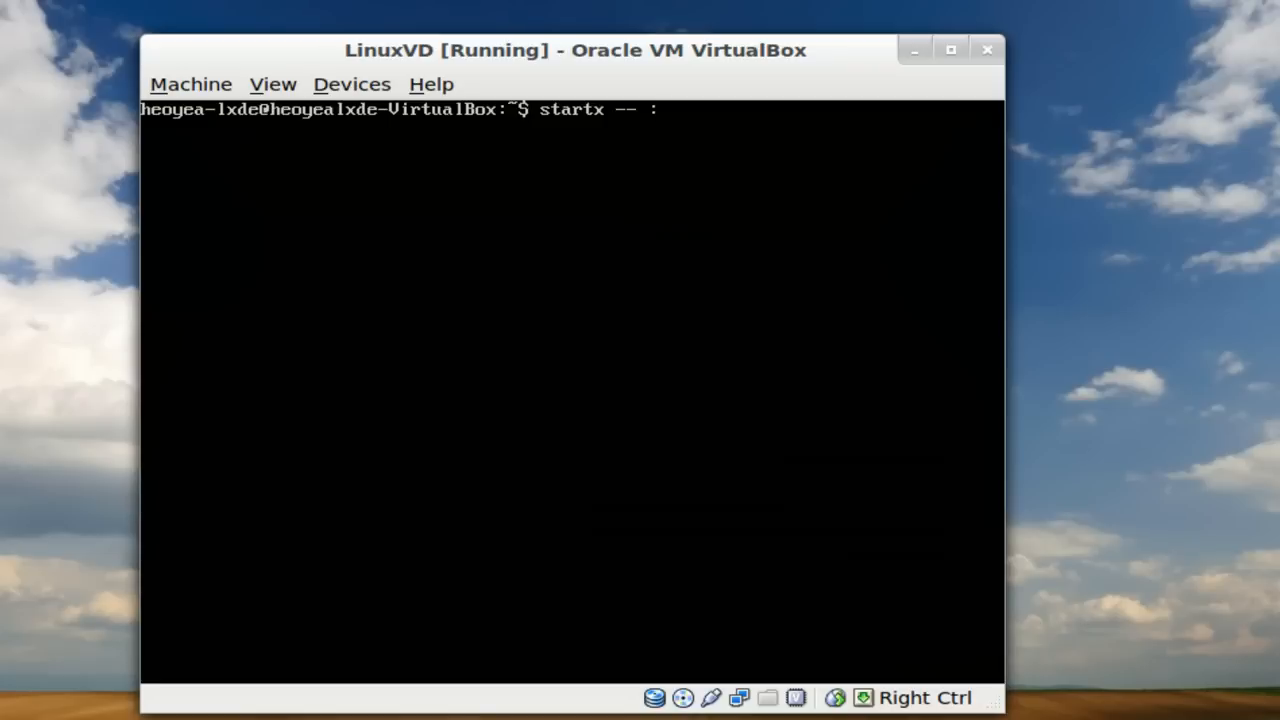
pyautogui.write('1')
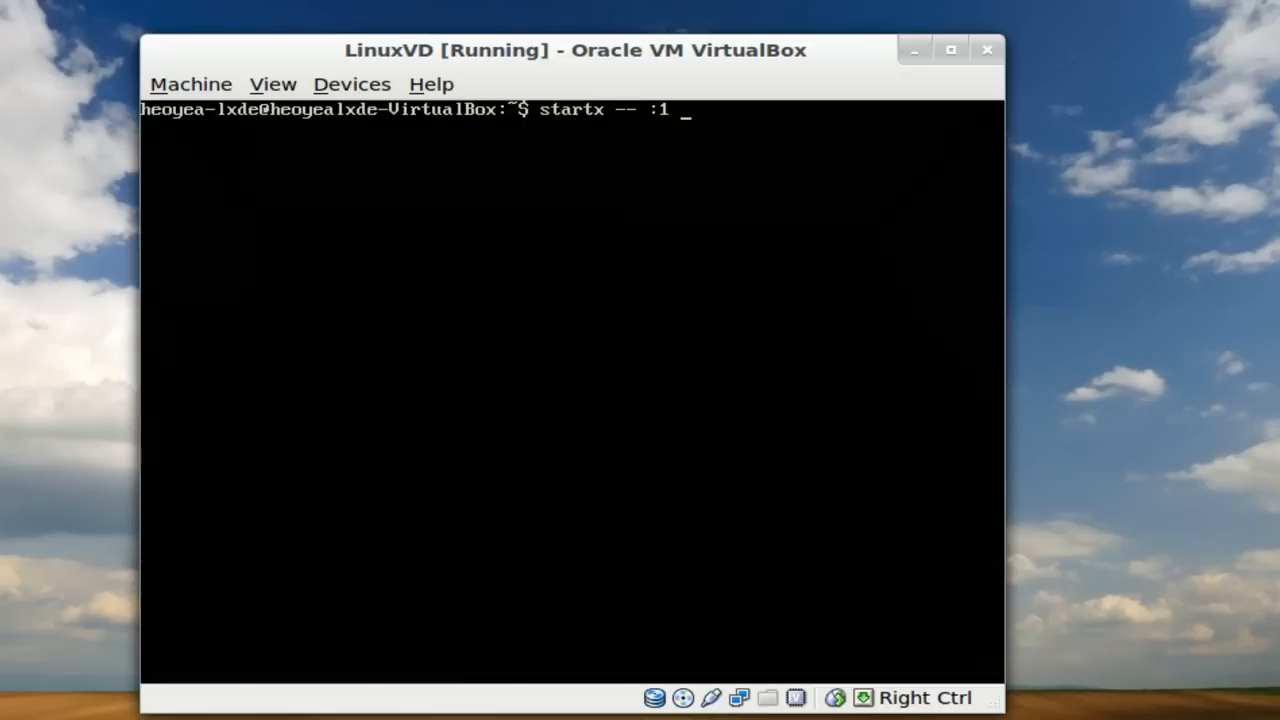
pyautogui.write('&')
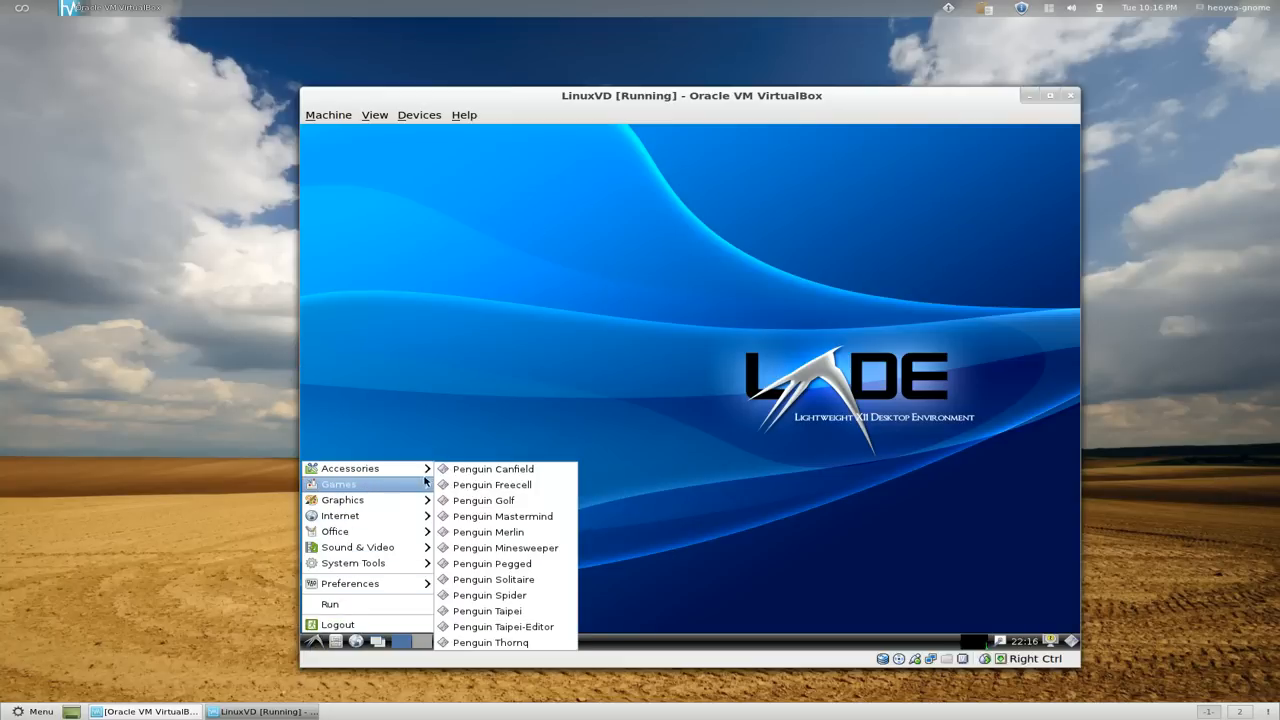
# Log out of LXDE to the console and enter startx -- :1 & again at the prompt
pyautogui.click(494, 468)
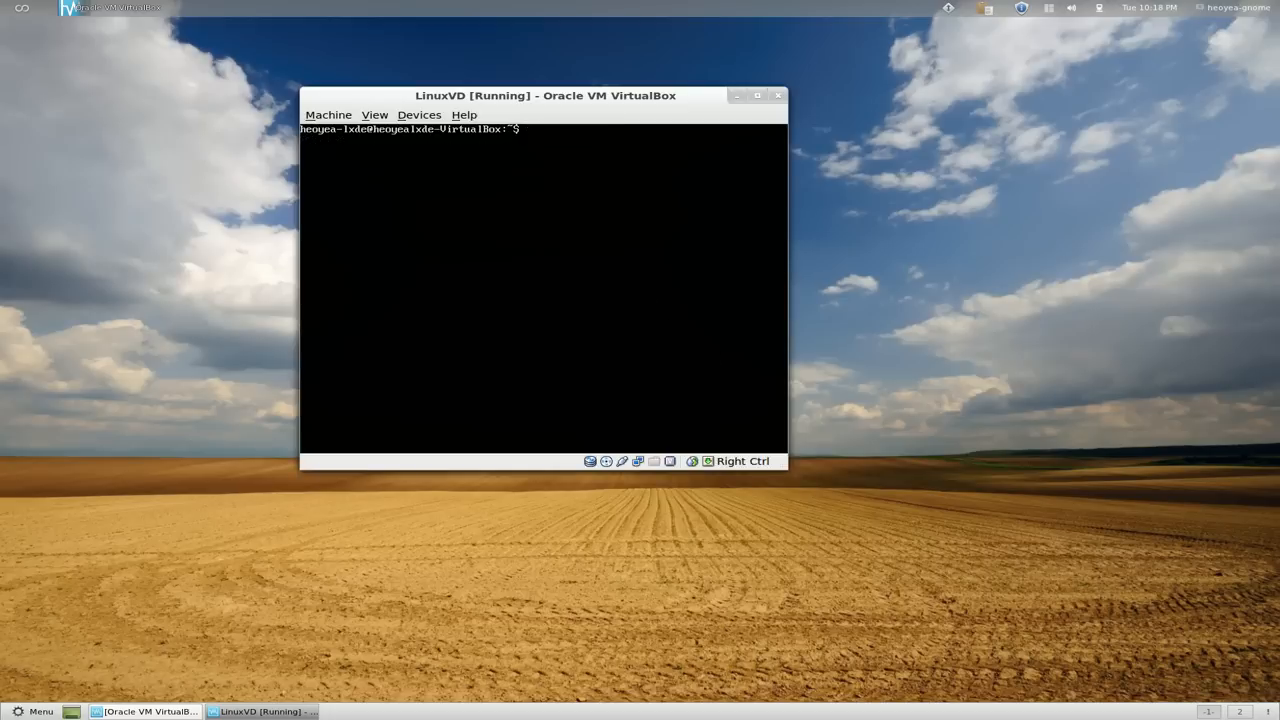
pyautogui.write('startx -- :1 &')
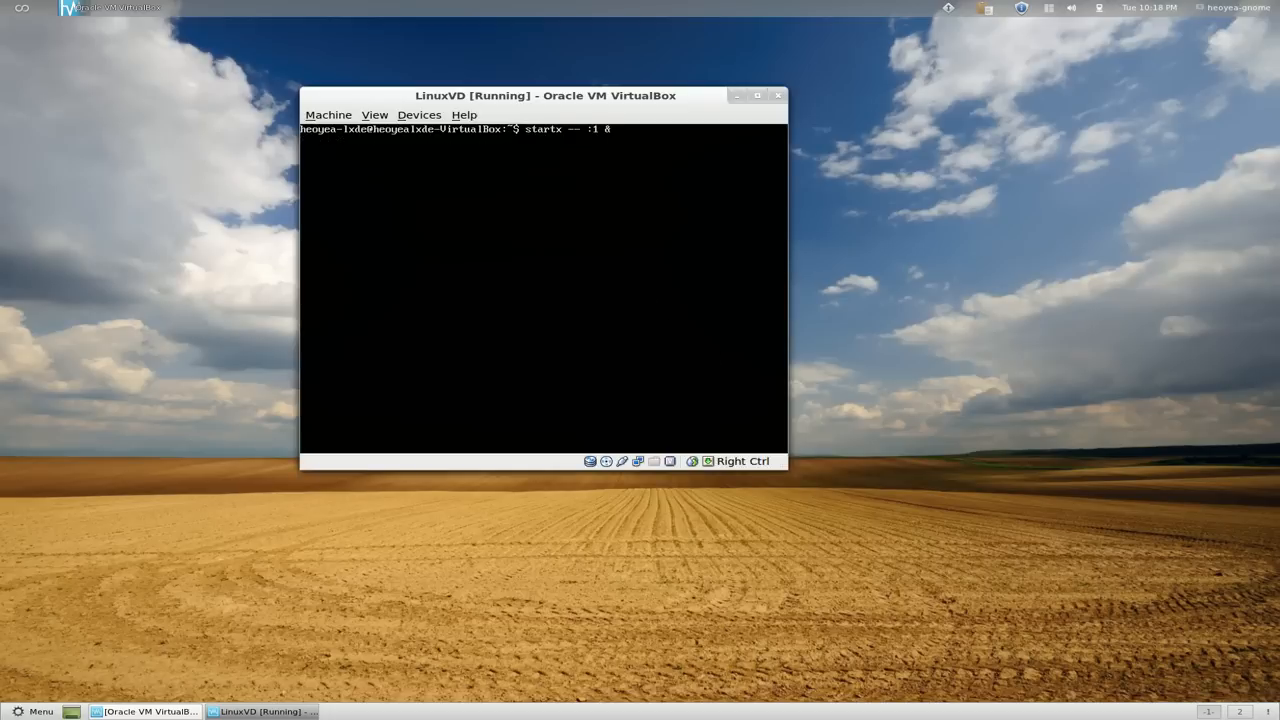